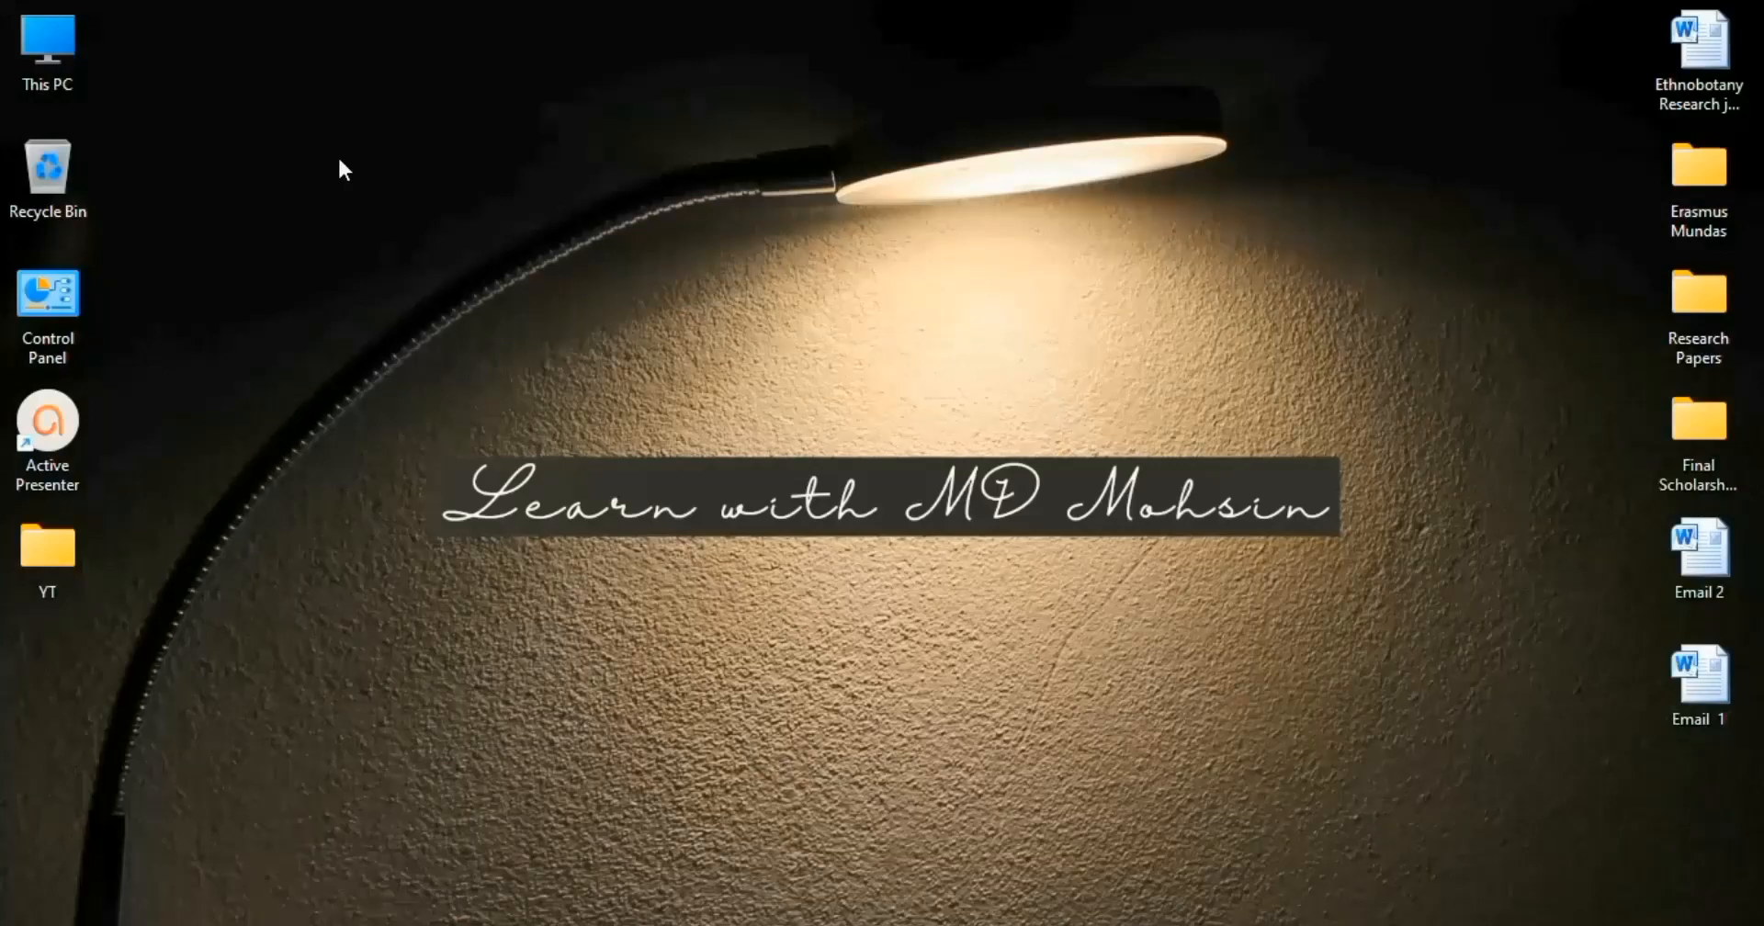
- Browse from This PC on the C: drive into the Program Files (x86) folder
click(47, 50)
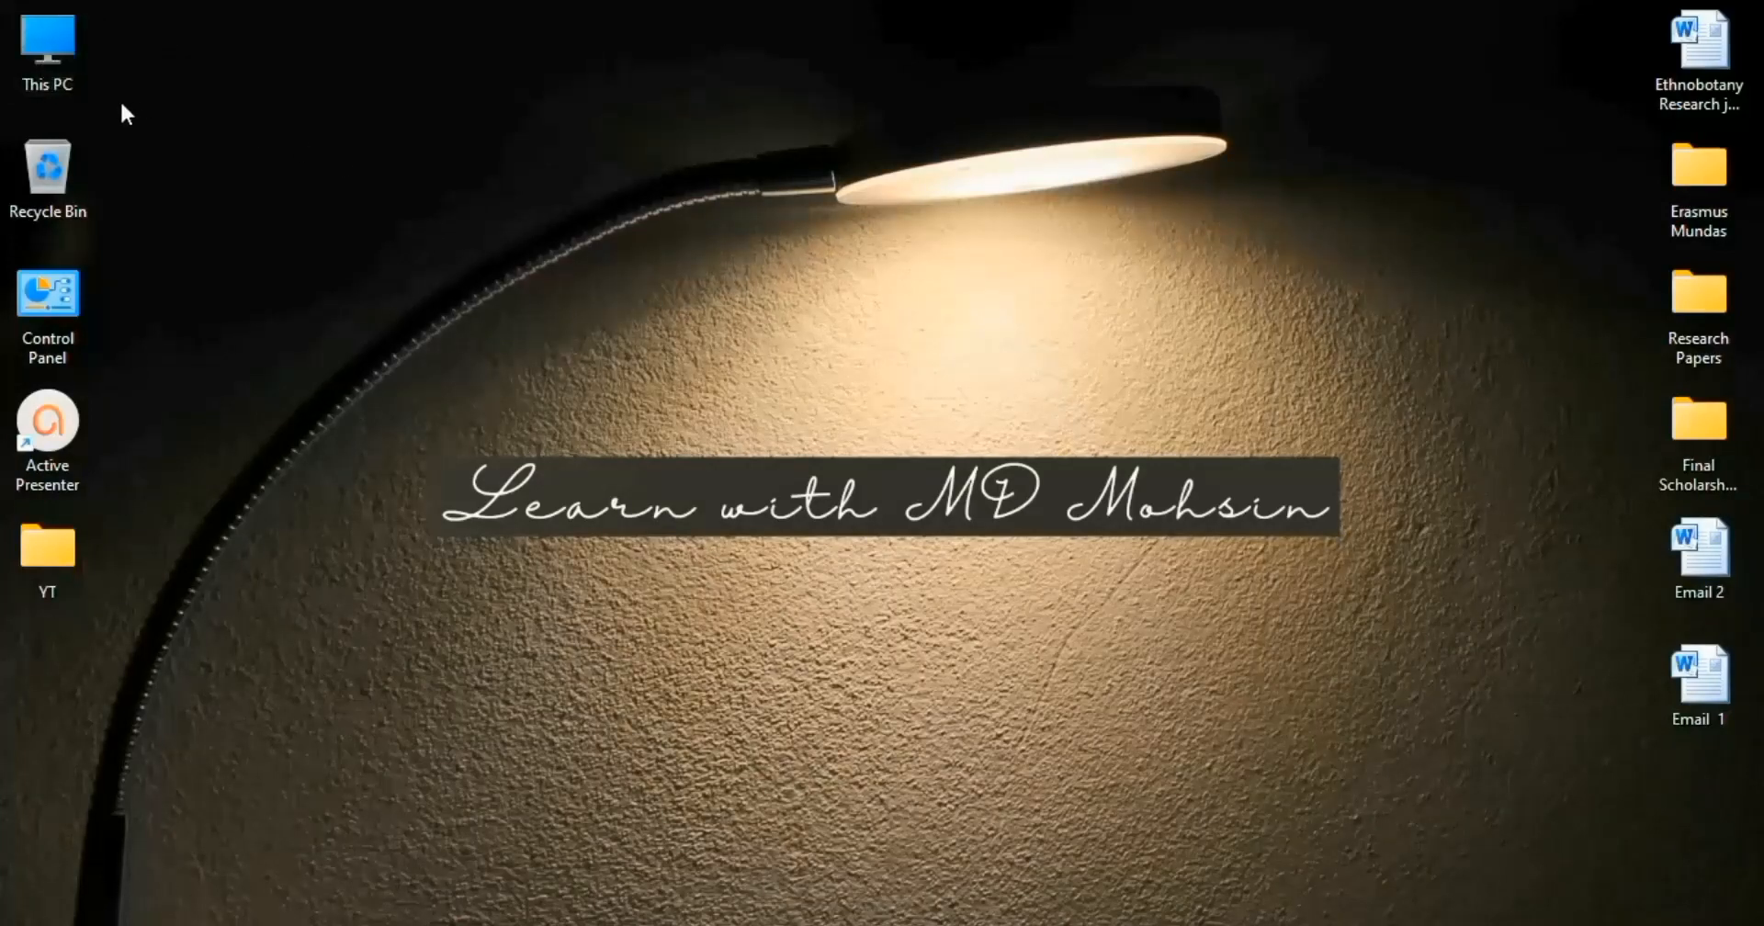
click(47, 45)
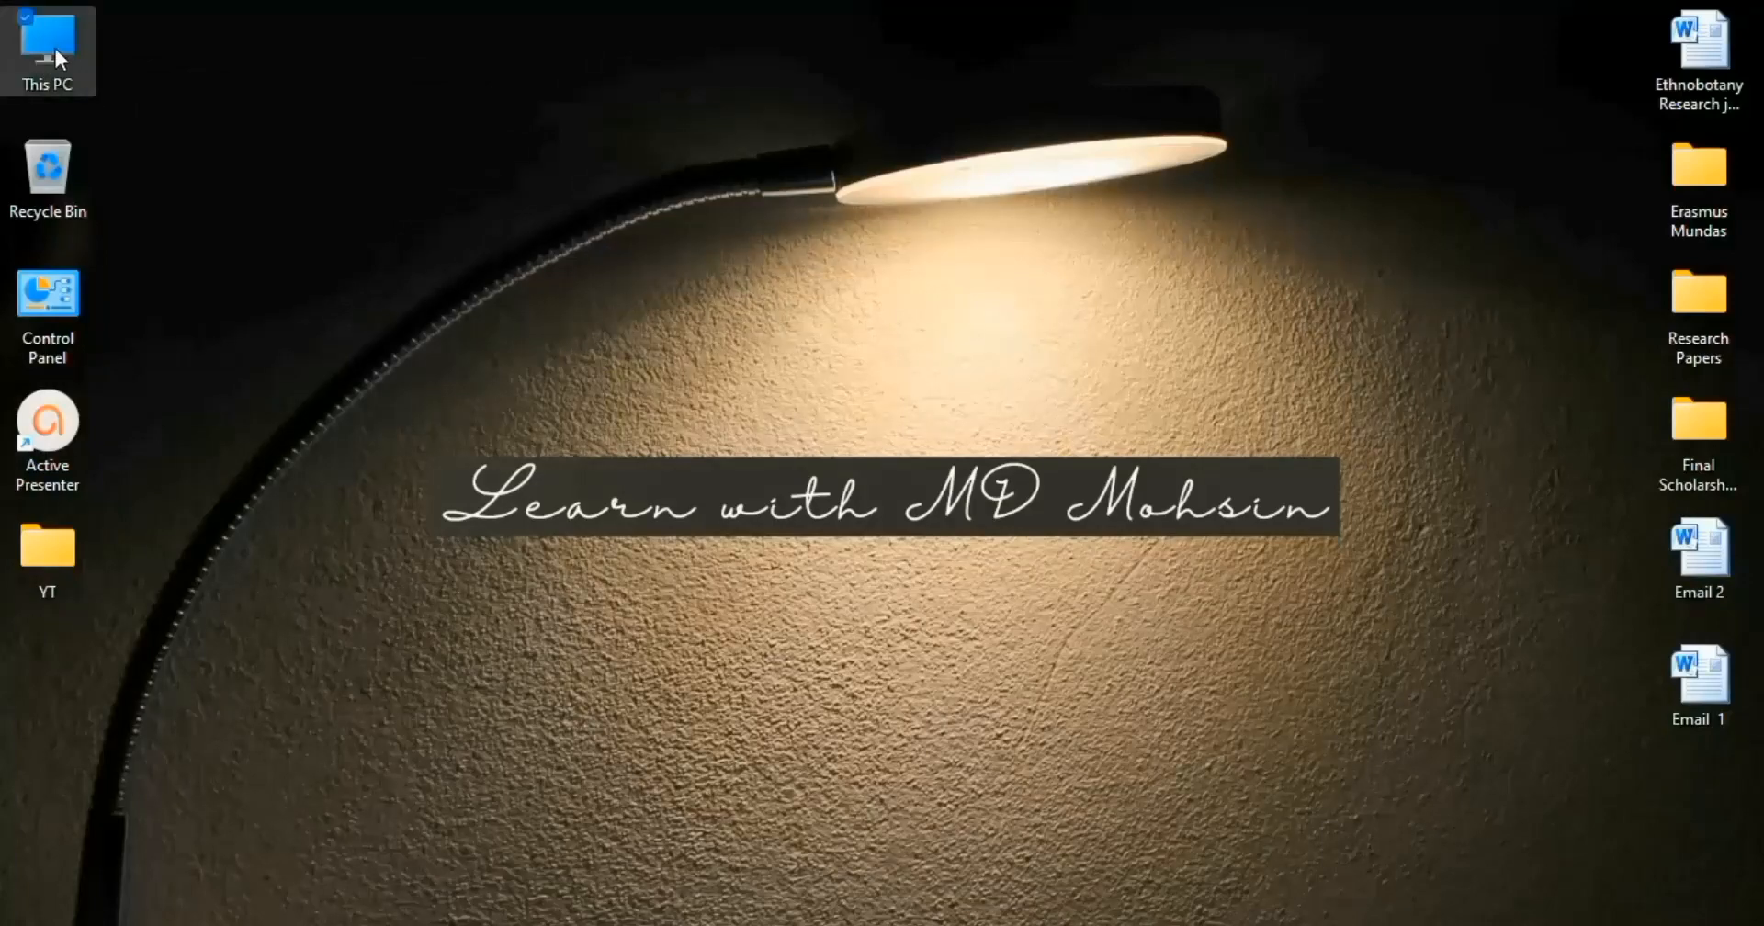
double_click(47, 39)
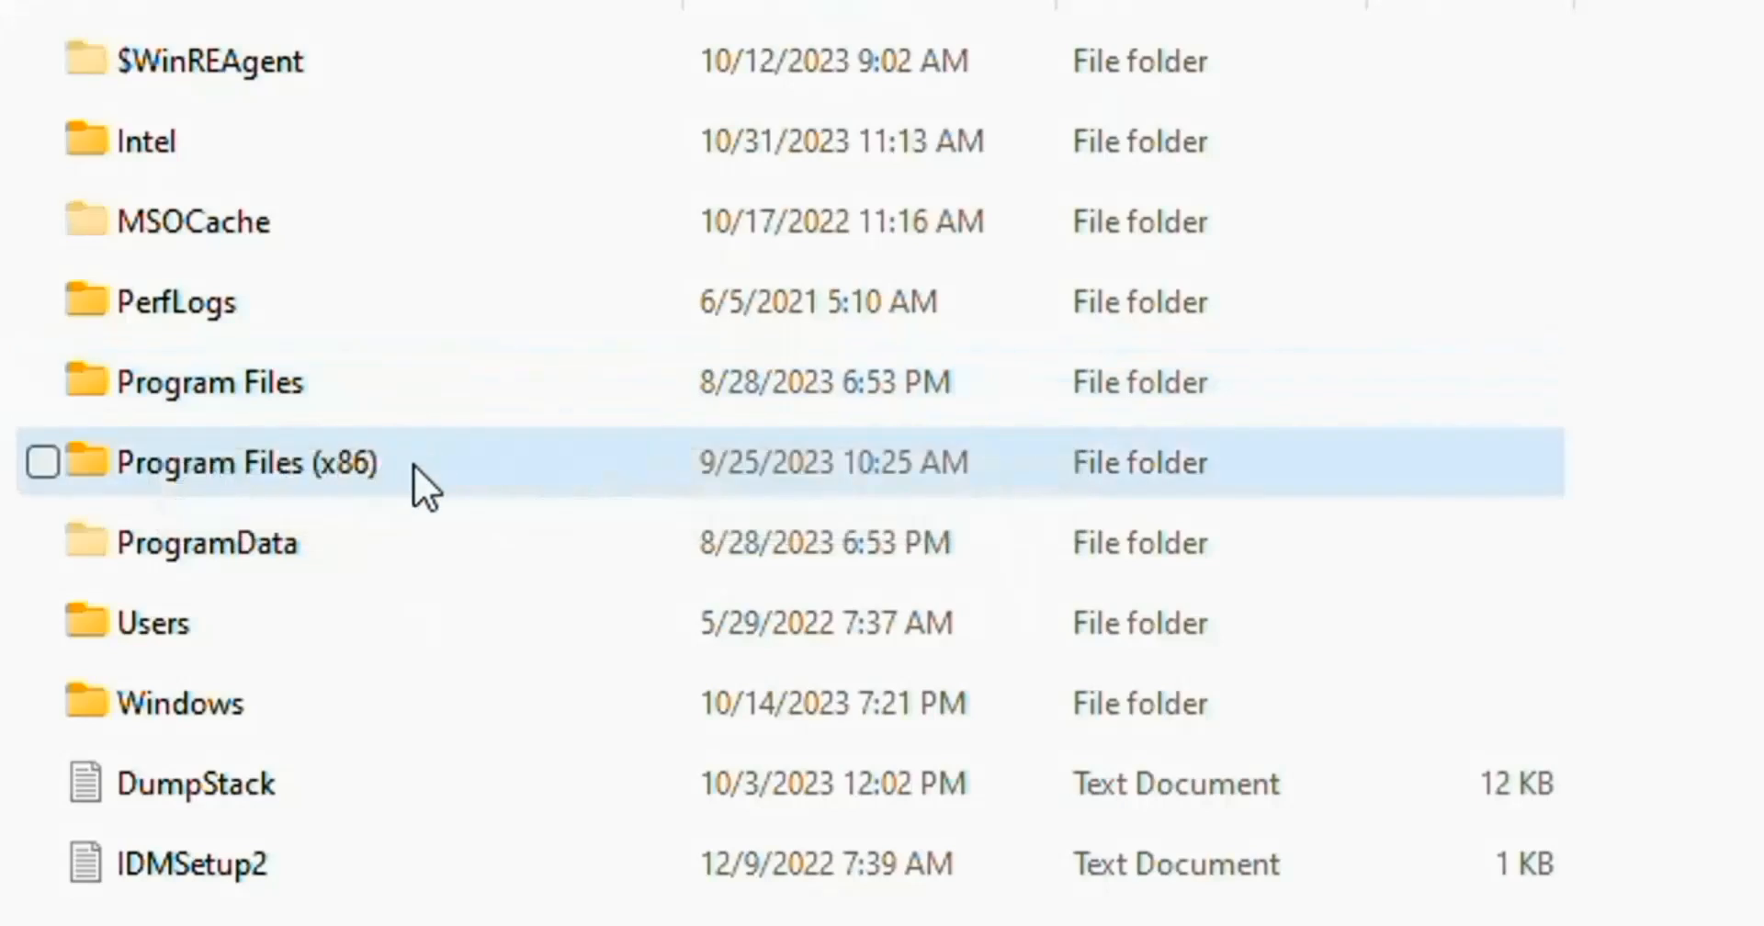
mouse_move(298, 500)
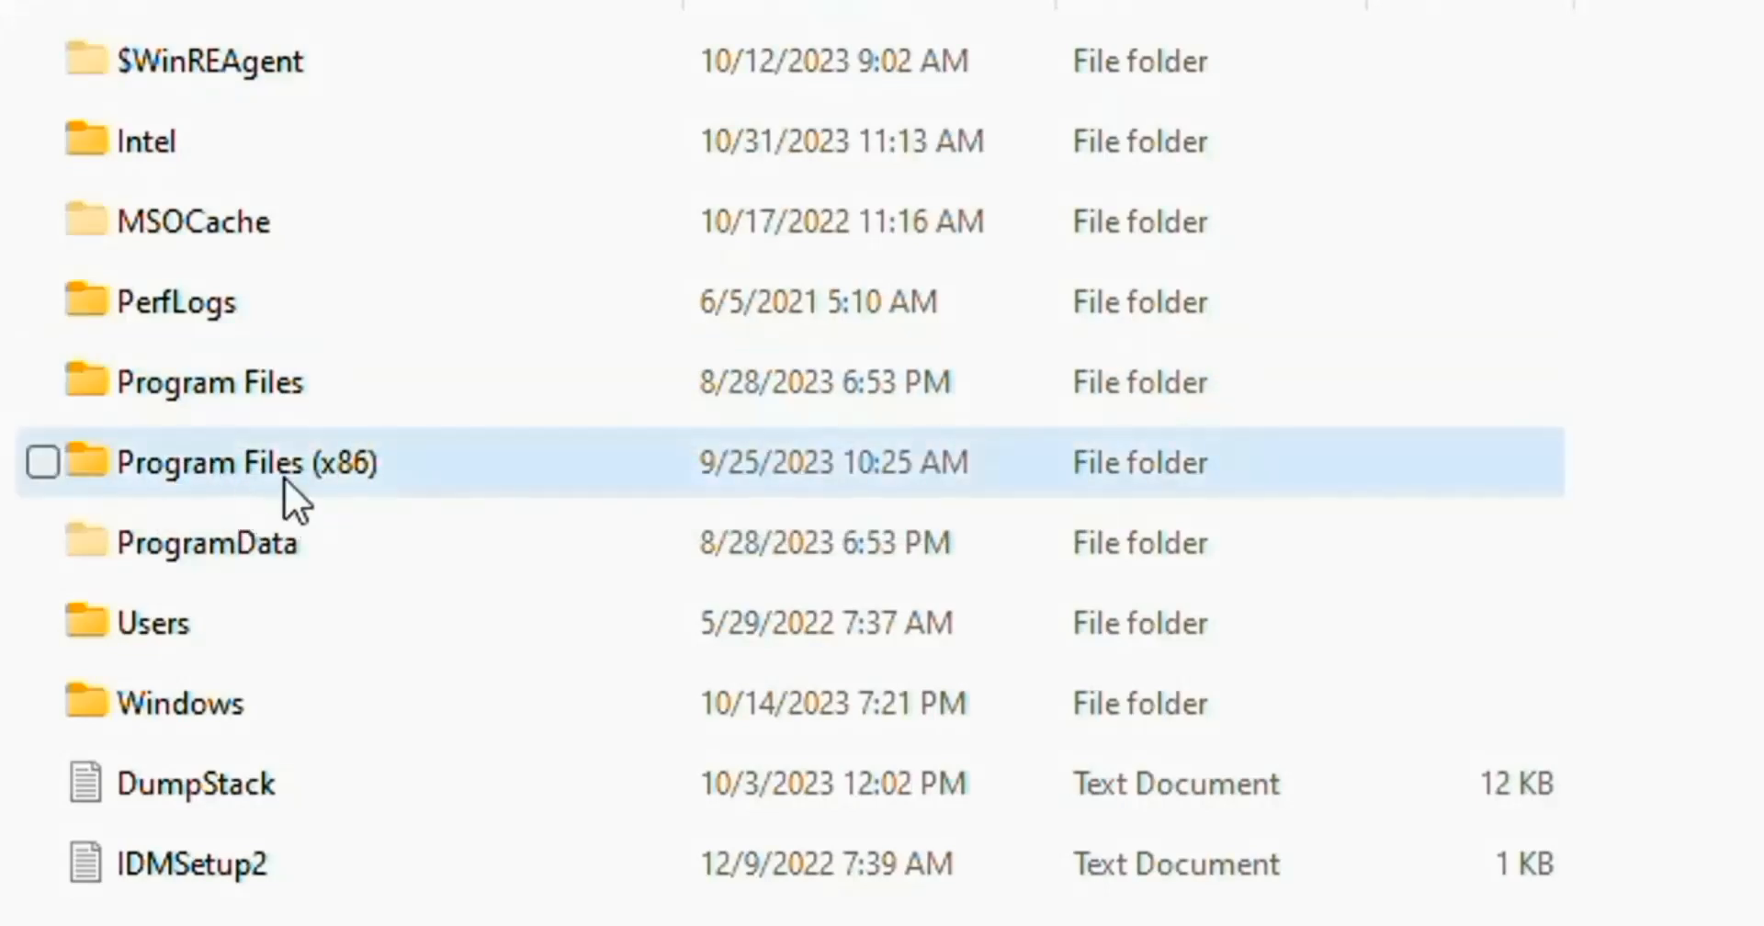
mouse_move(400, 490)
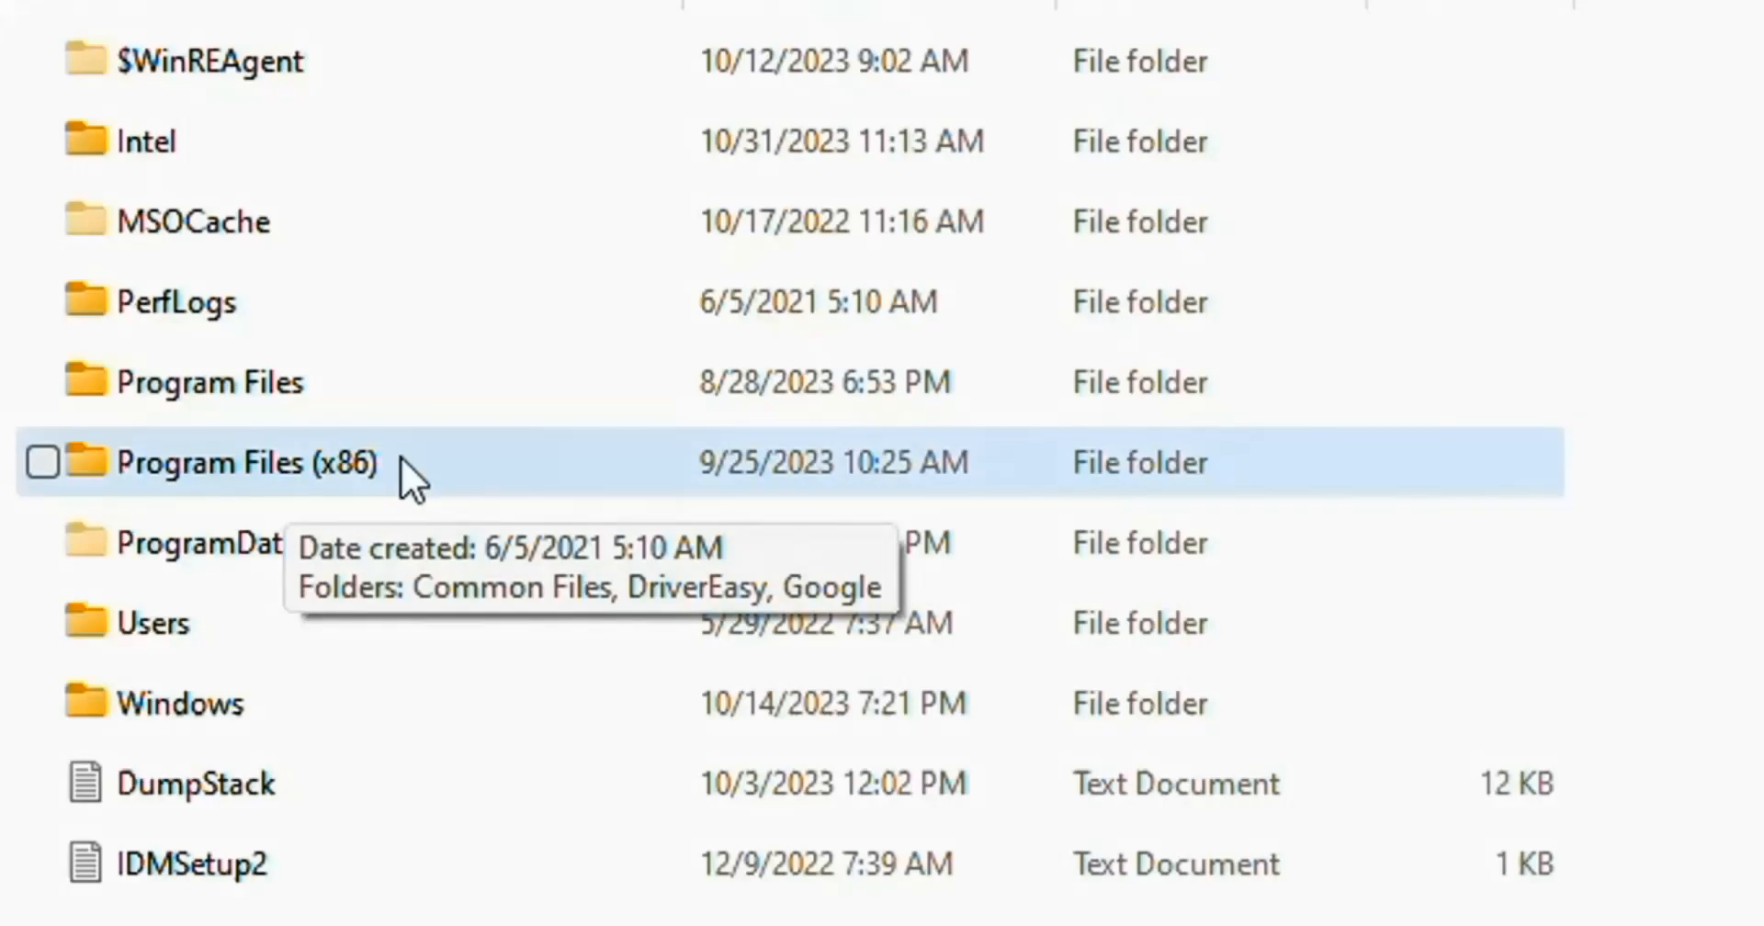
double_click(246, 462)
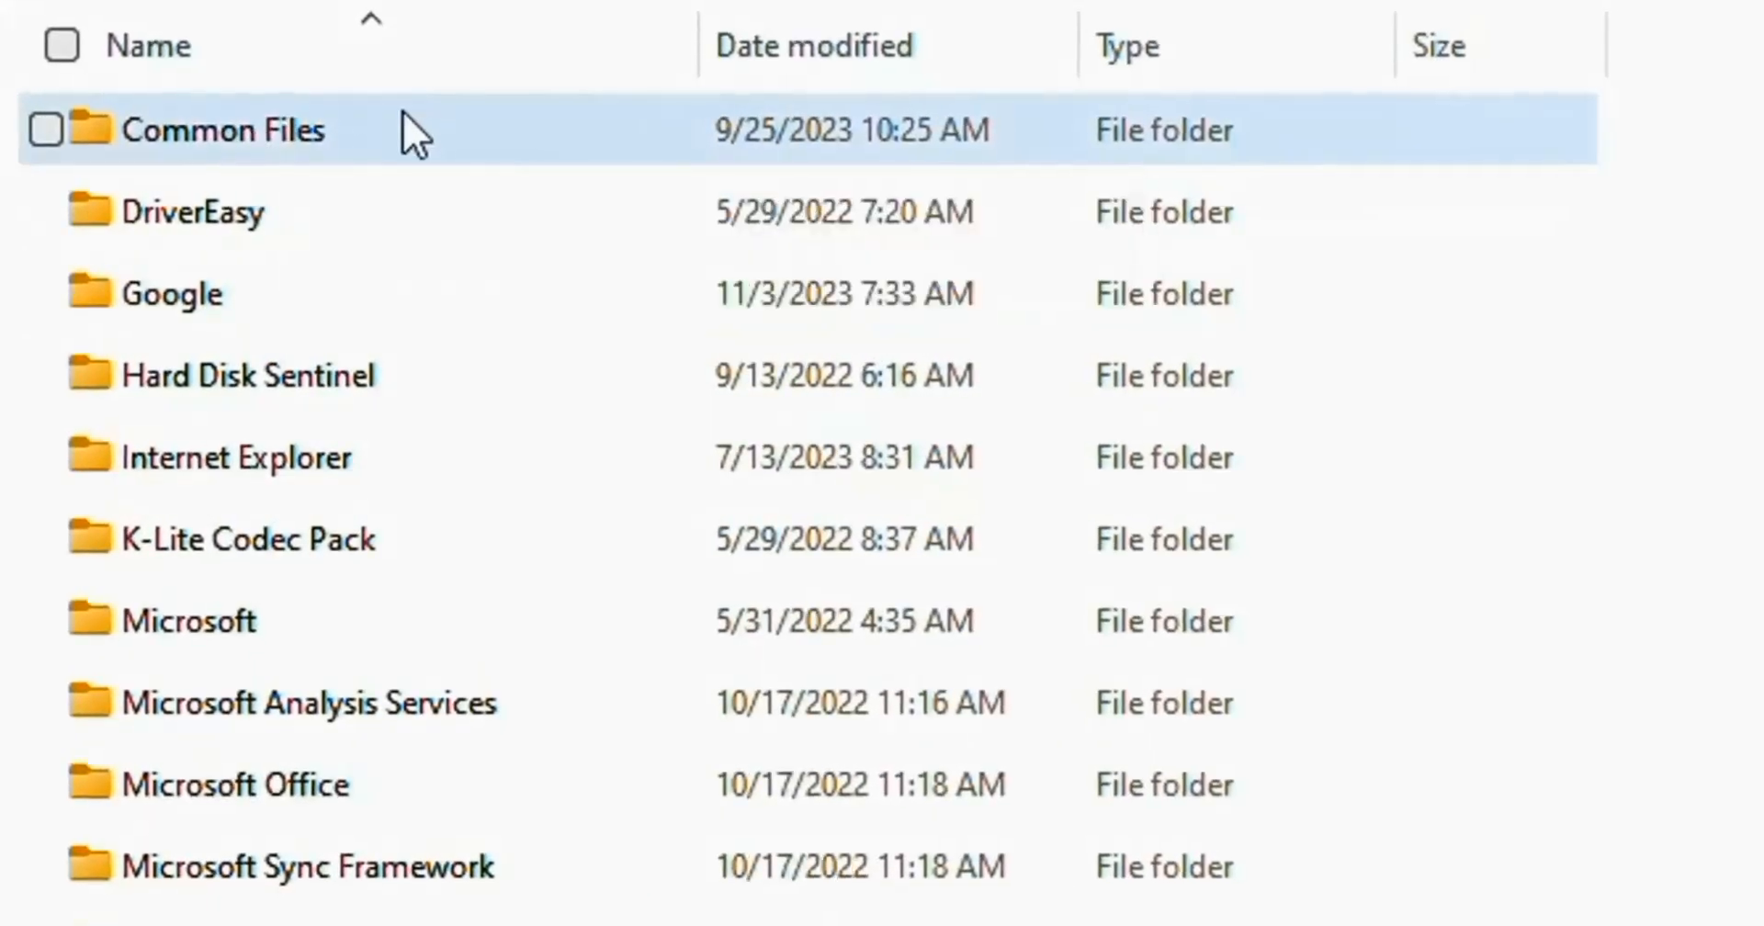
- Go through Common Files into the Microsoft Shared folder
double_click(222, 129)
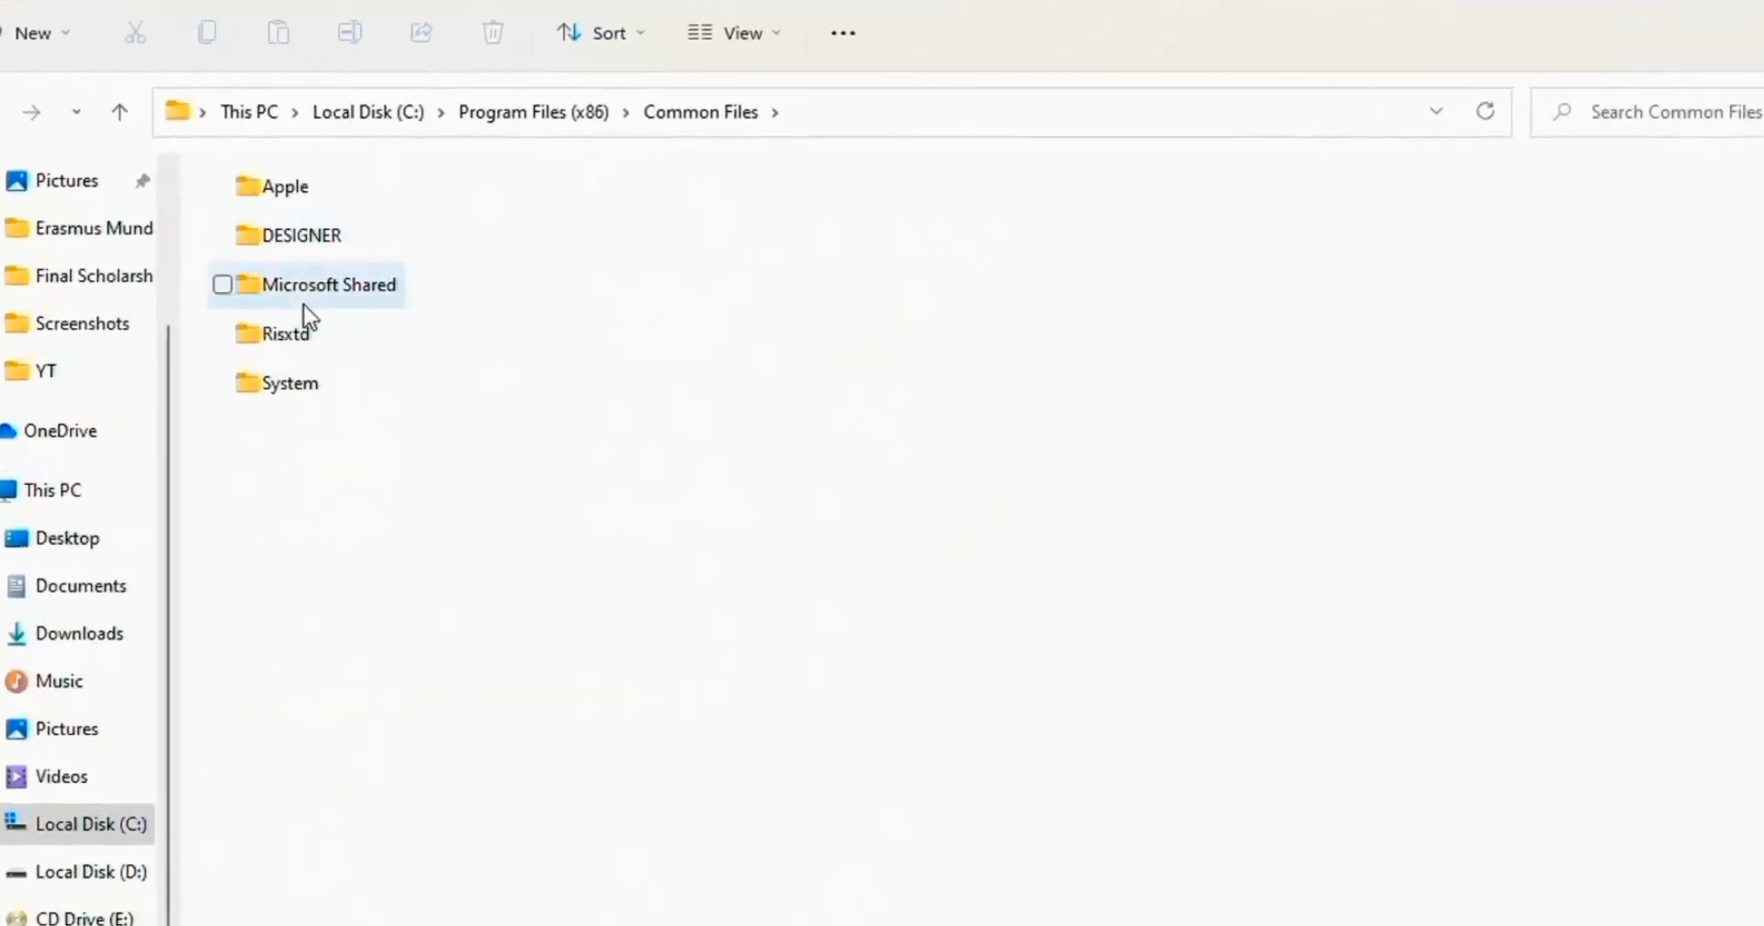
mouse_move(326, 285)
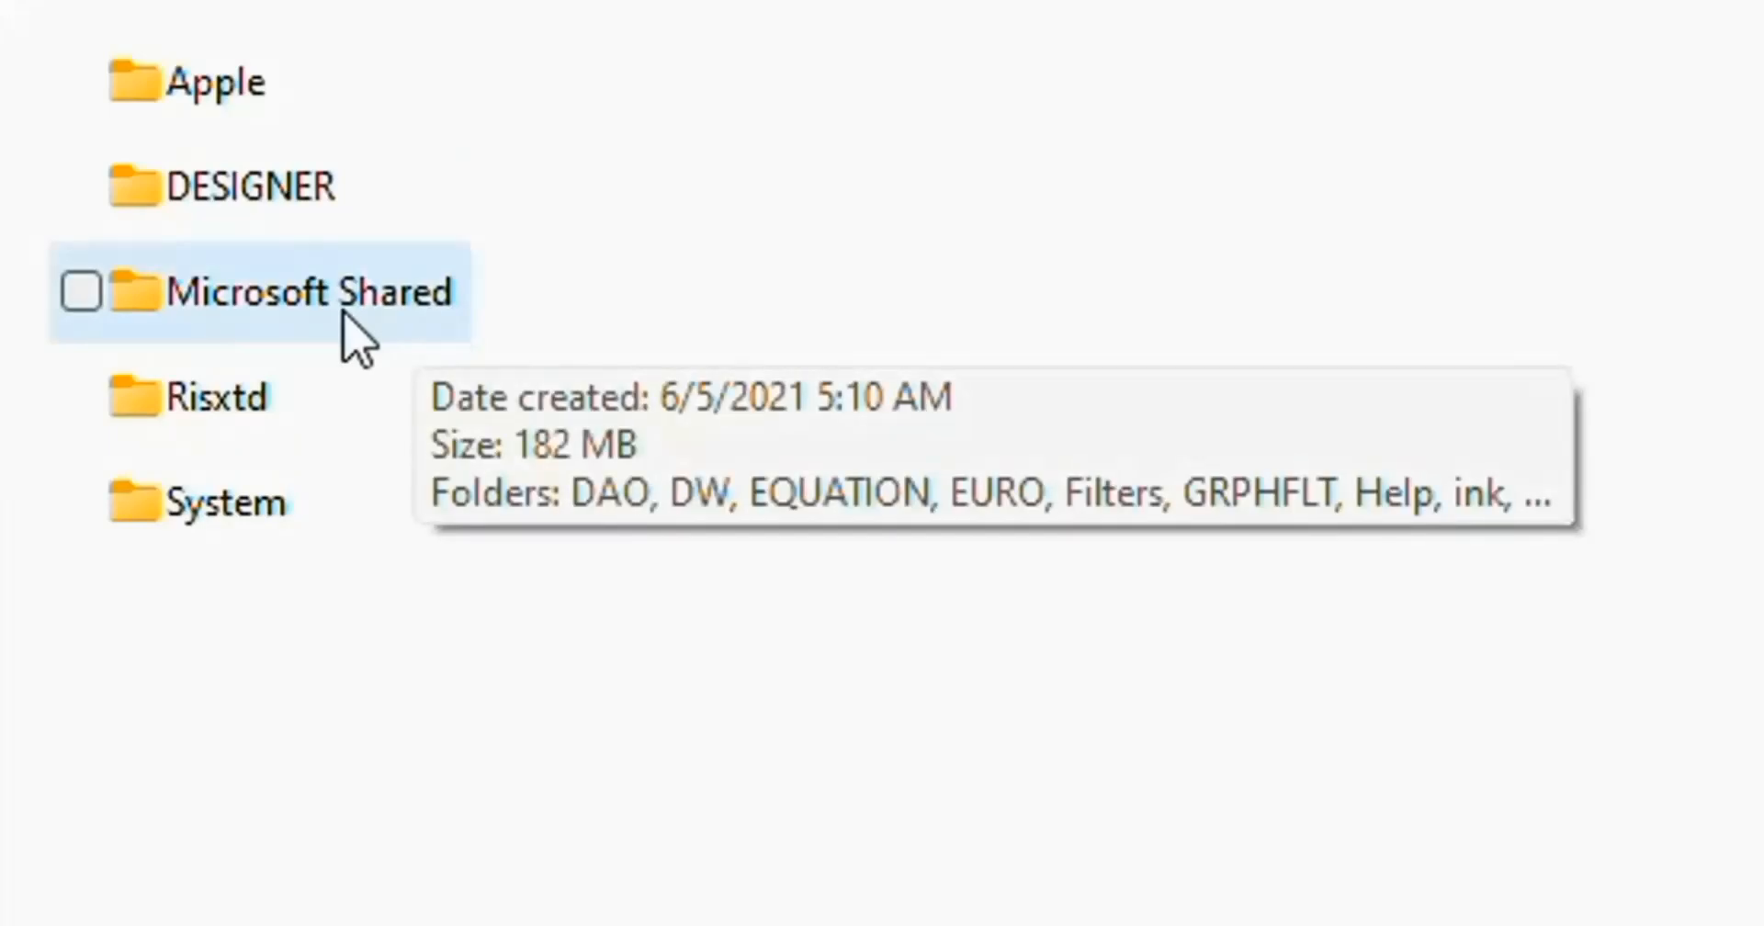
click(80, 291)
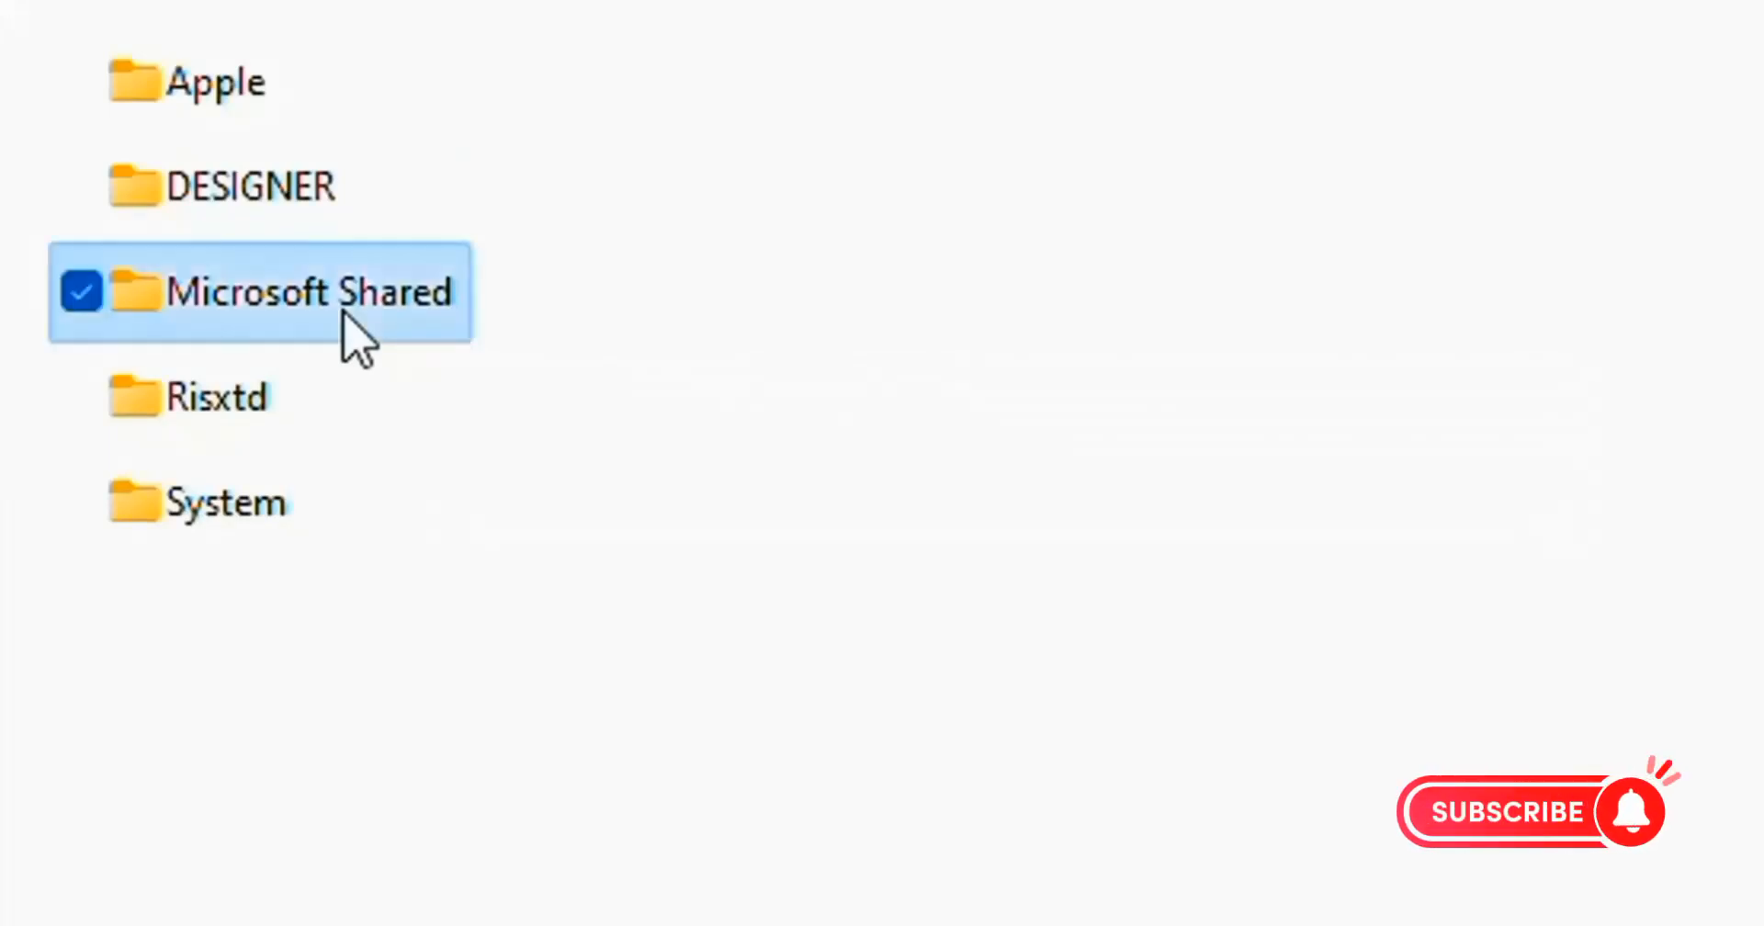
double_click(304, 292)
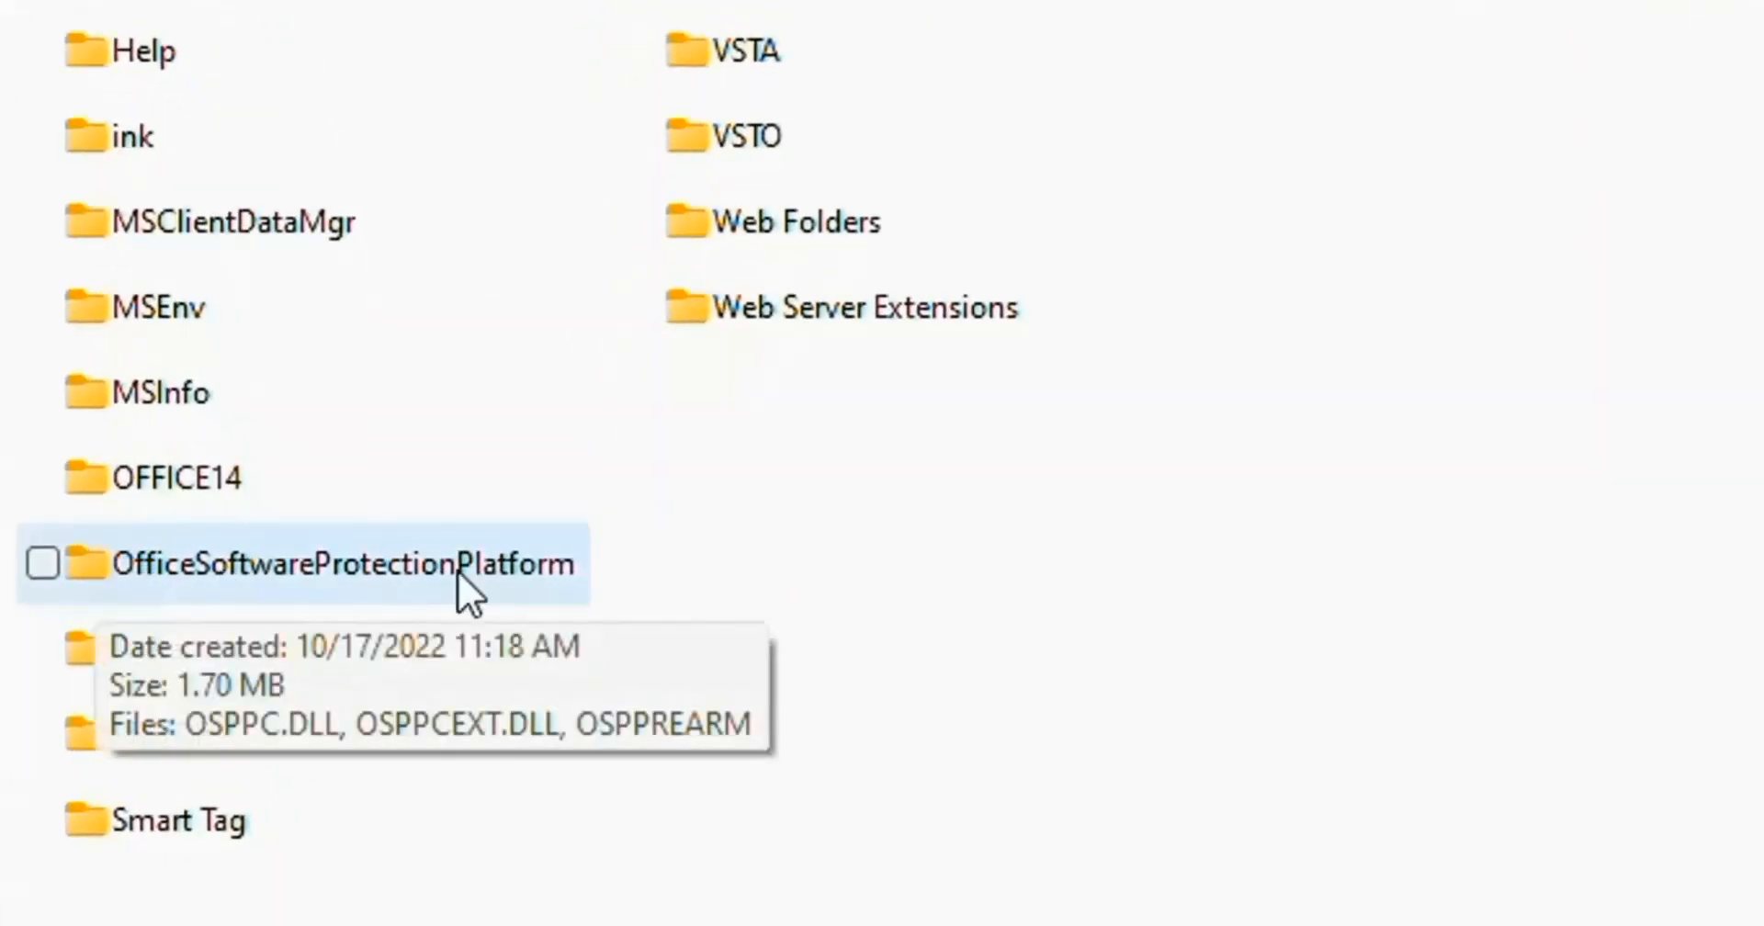
- Open the OfficeSoftwareProtectionPlatform folder containing OSPPREARM
double_click(343, 564)
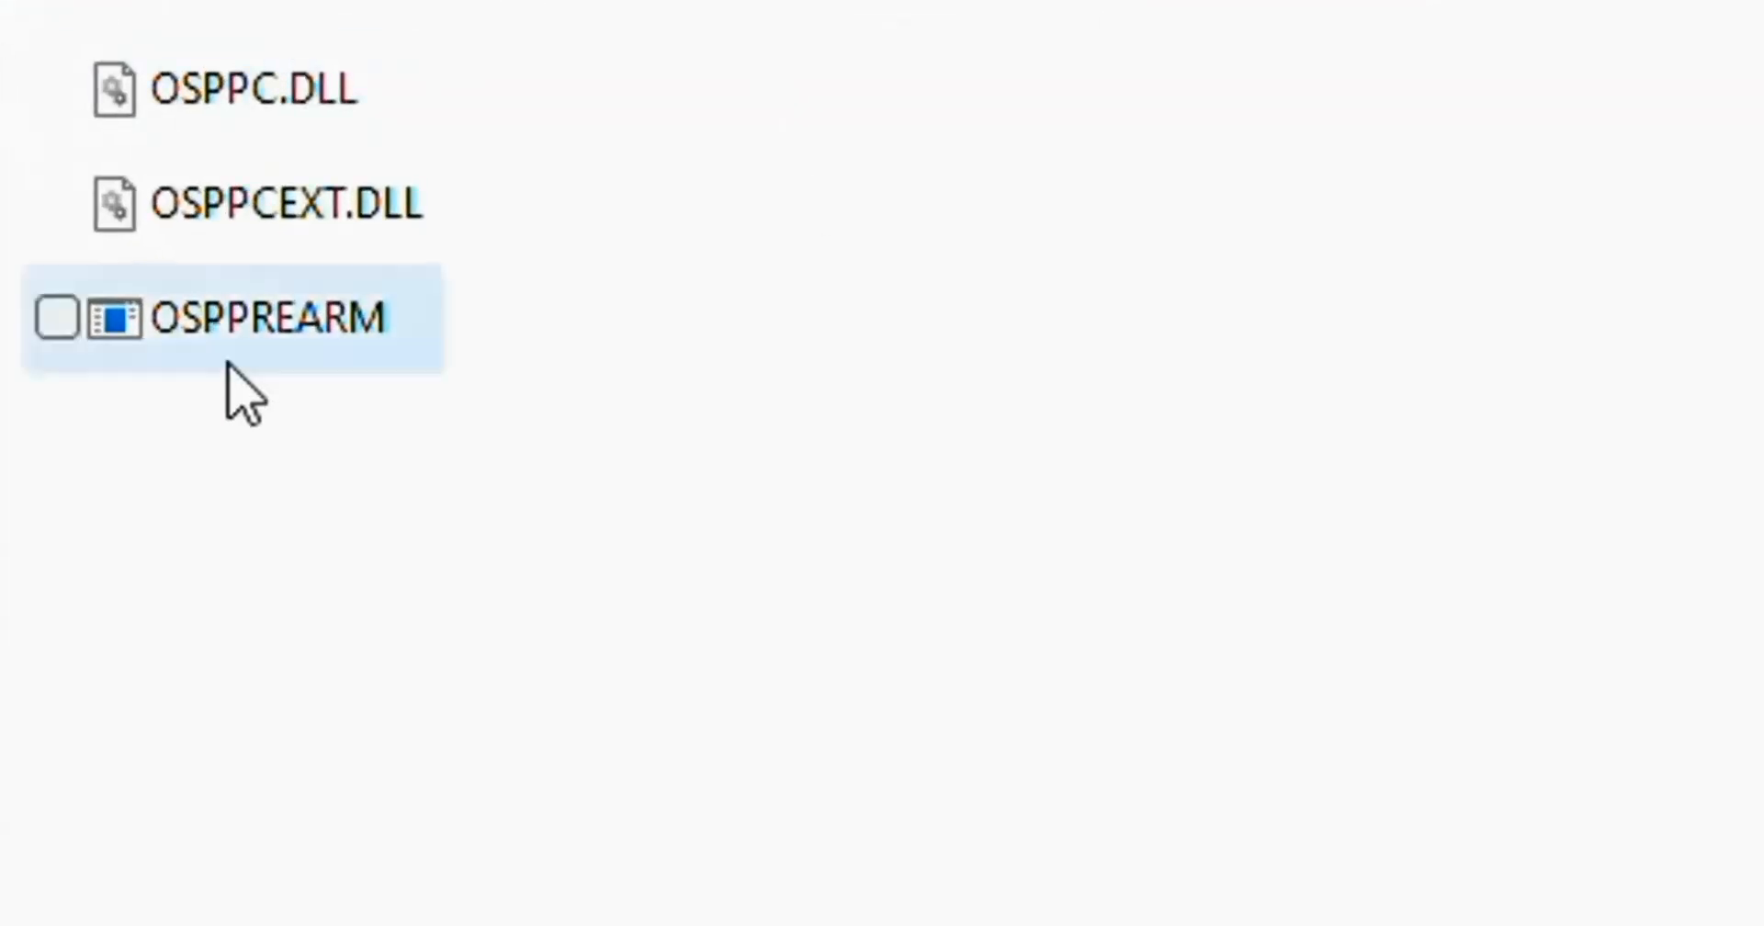
mouse_move(382, 326)
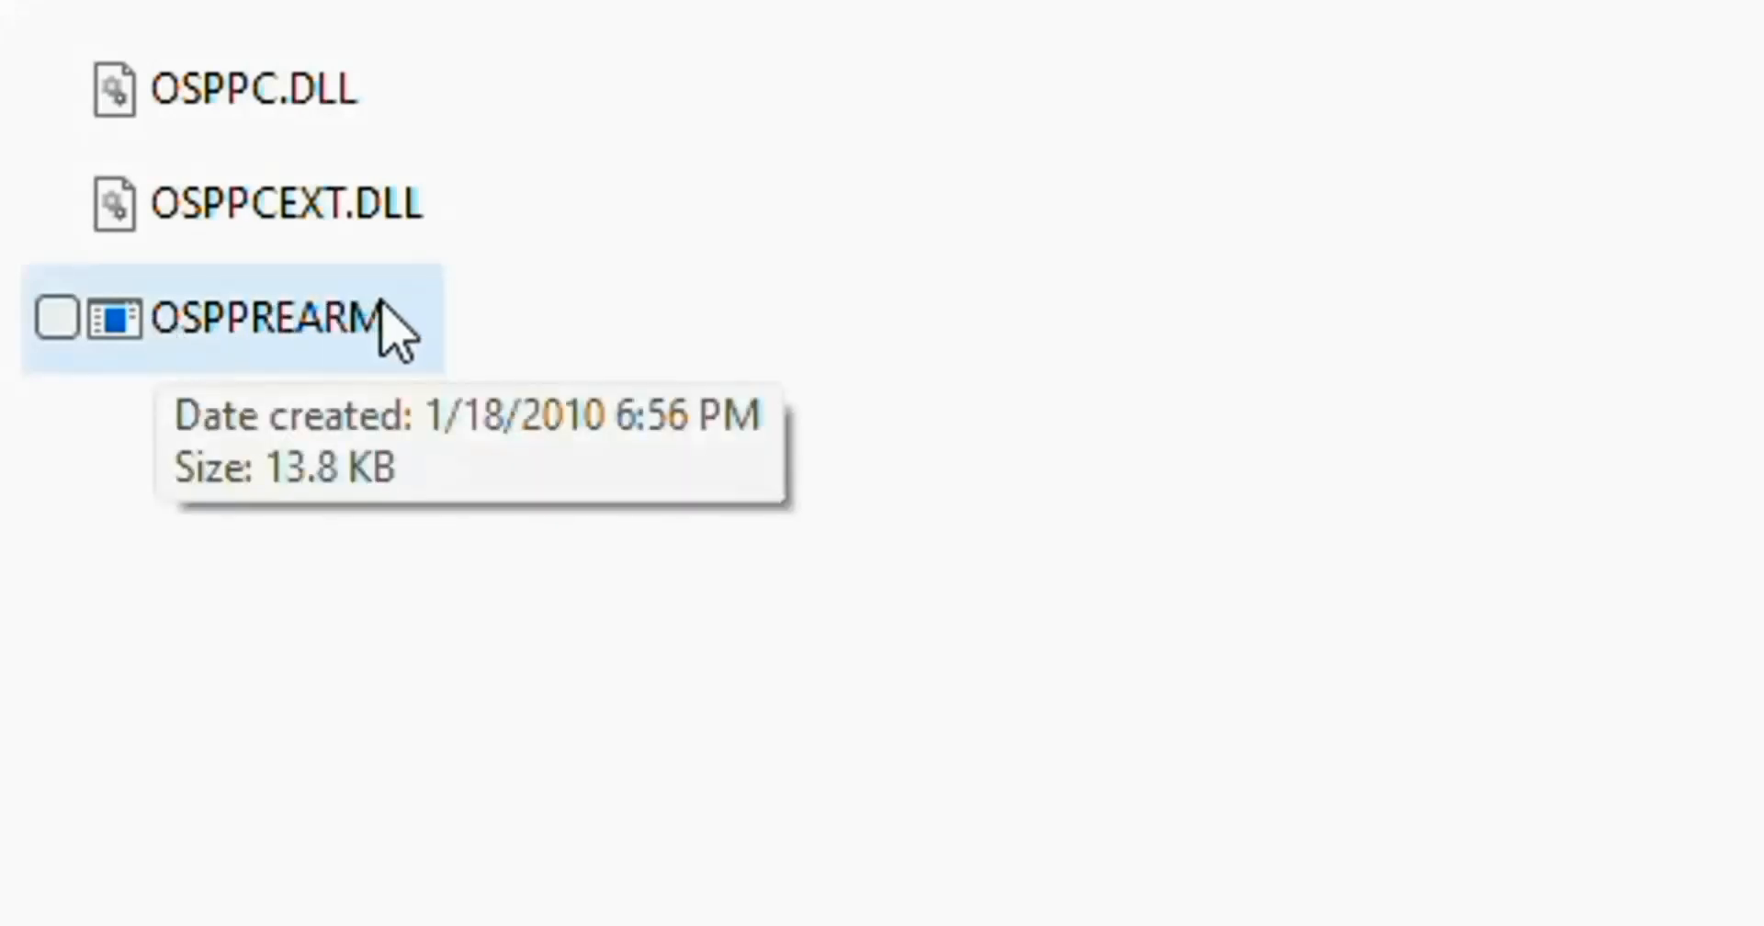
mouse_move(295, 382)
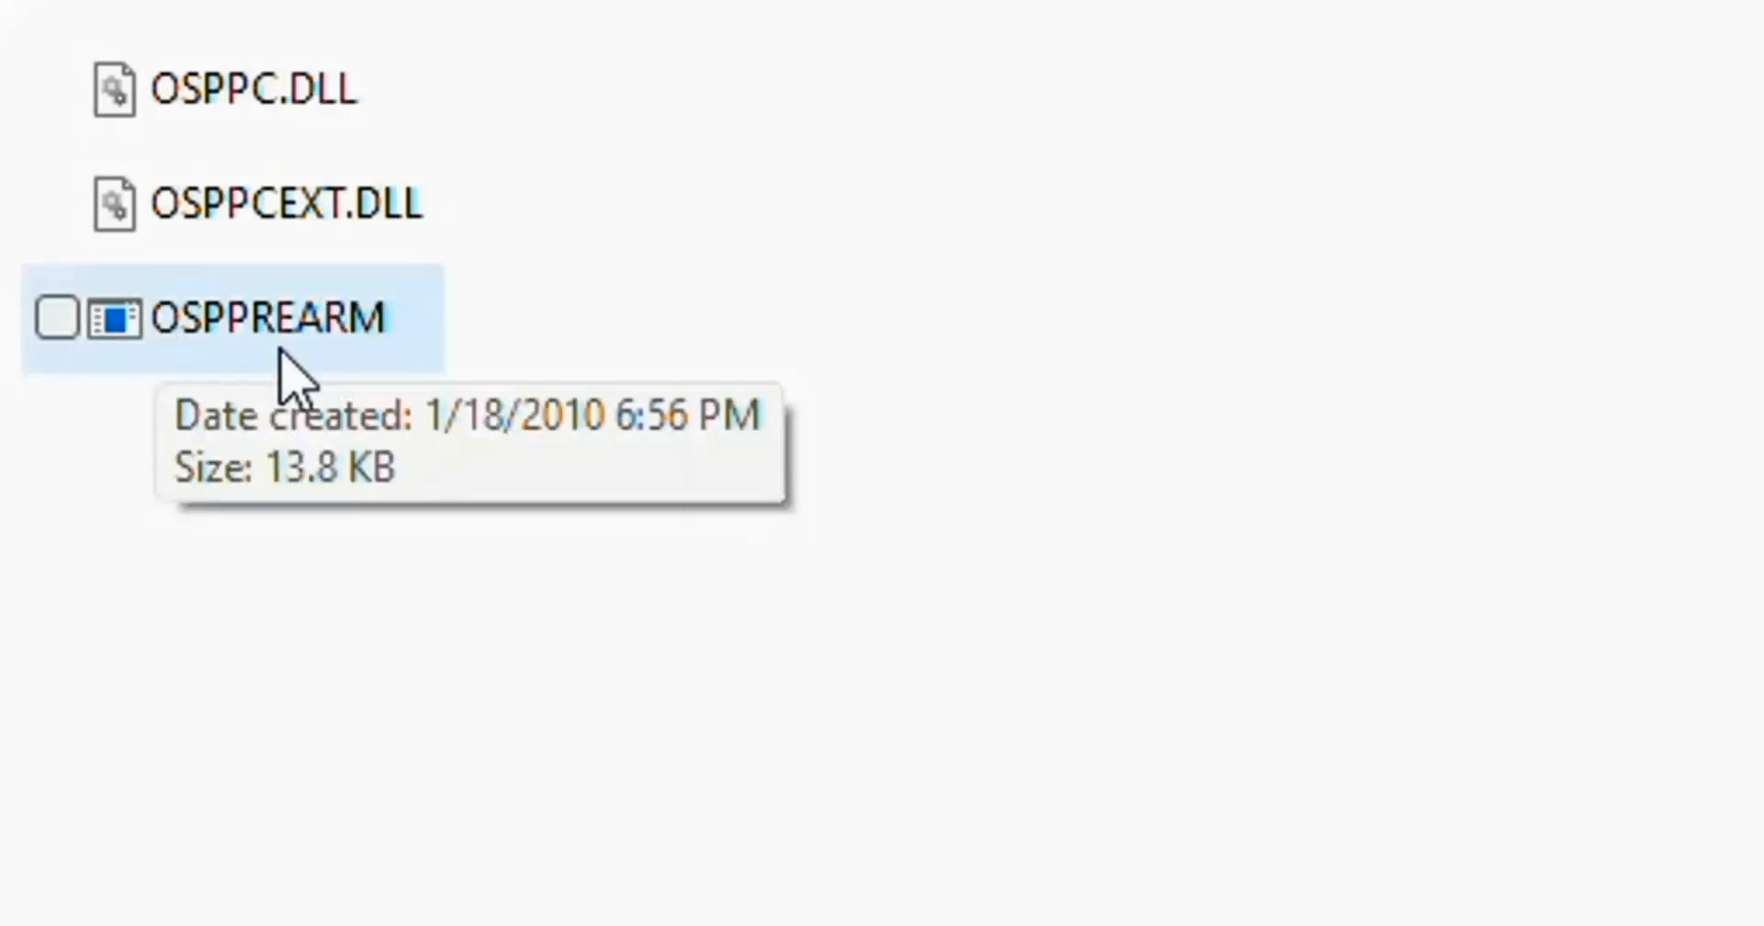
mouse_move(320, 371)
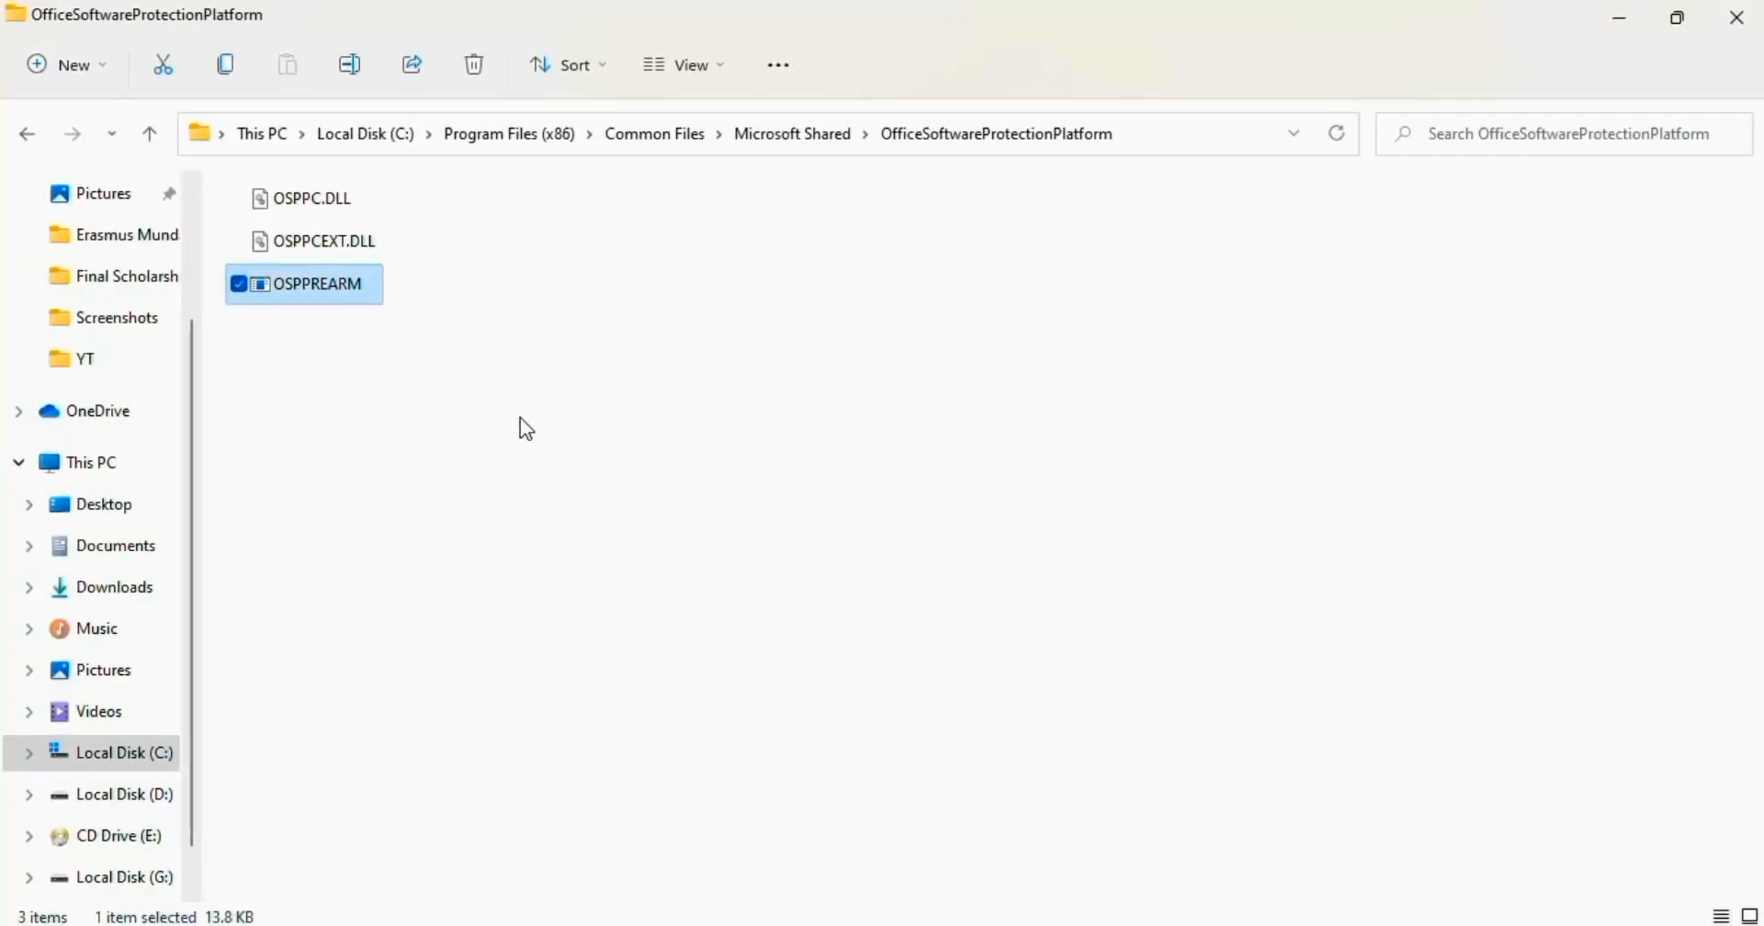
mouse_move(952, 514)
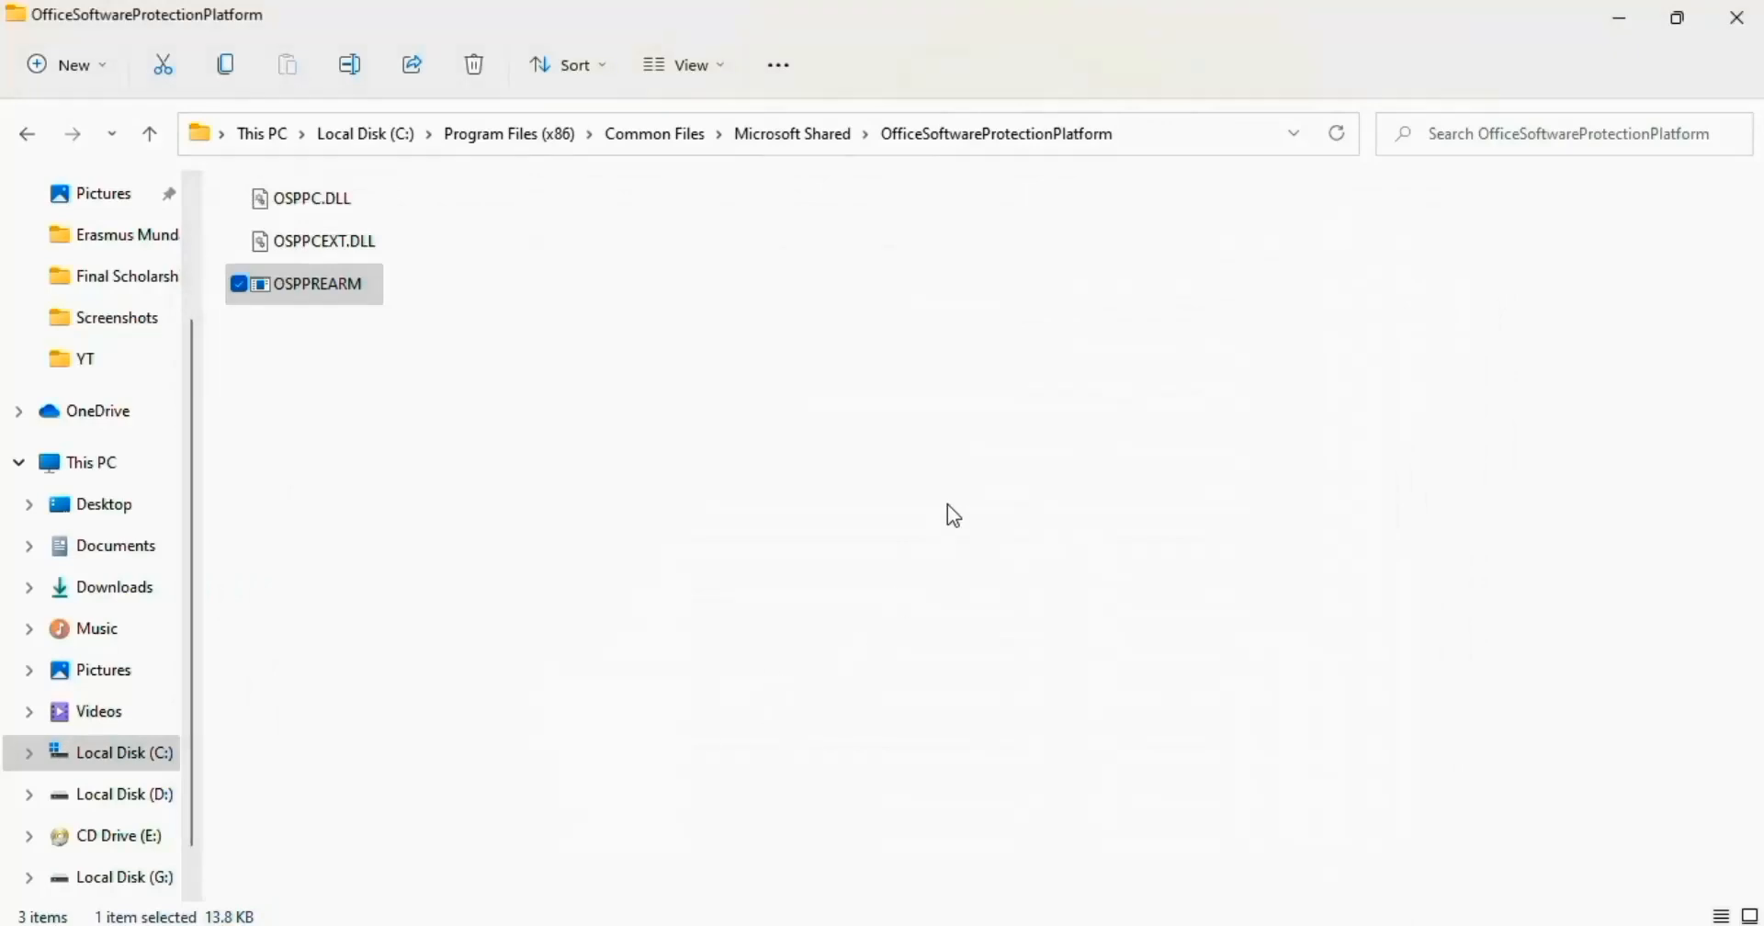
mouse_move(1742, 17)
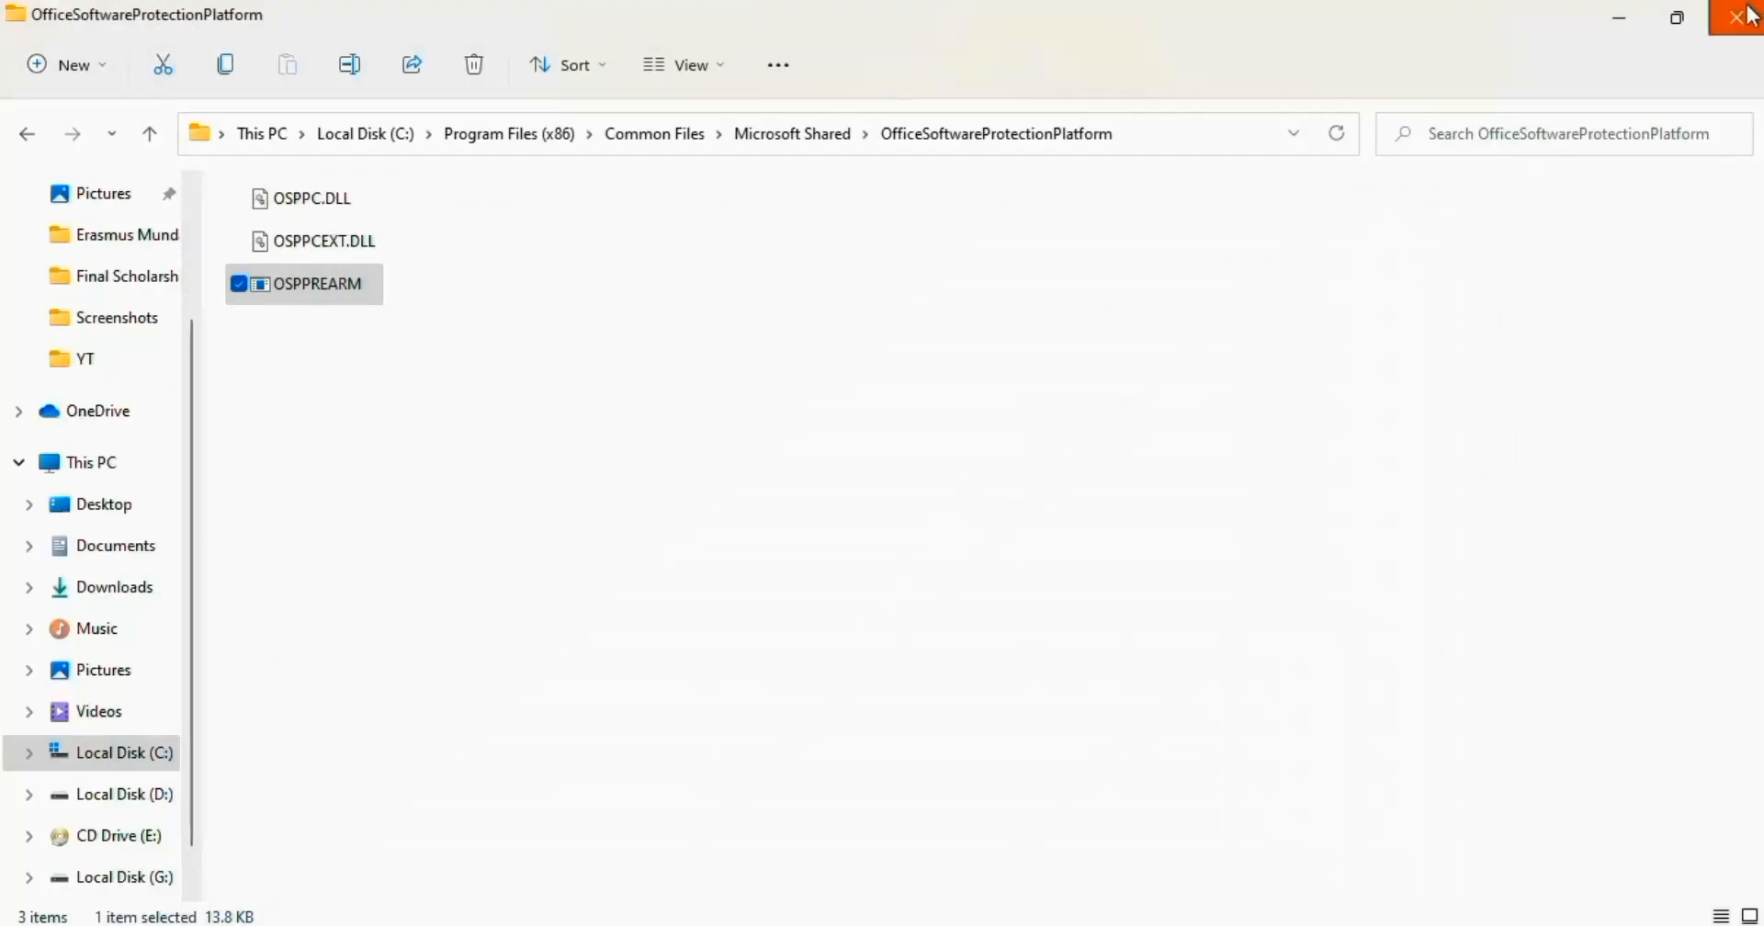
- Close the File Explorer window to return to the desktop
click(1745, 16)
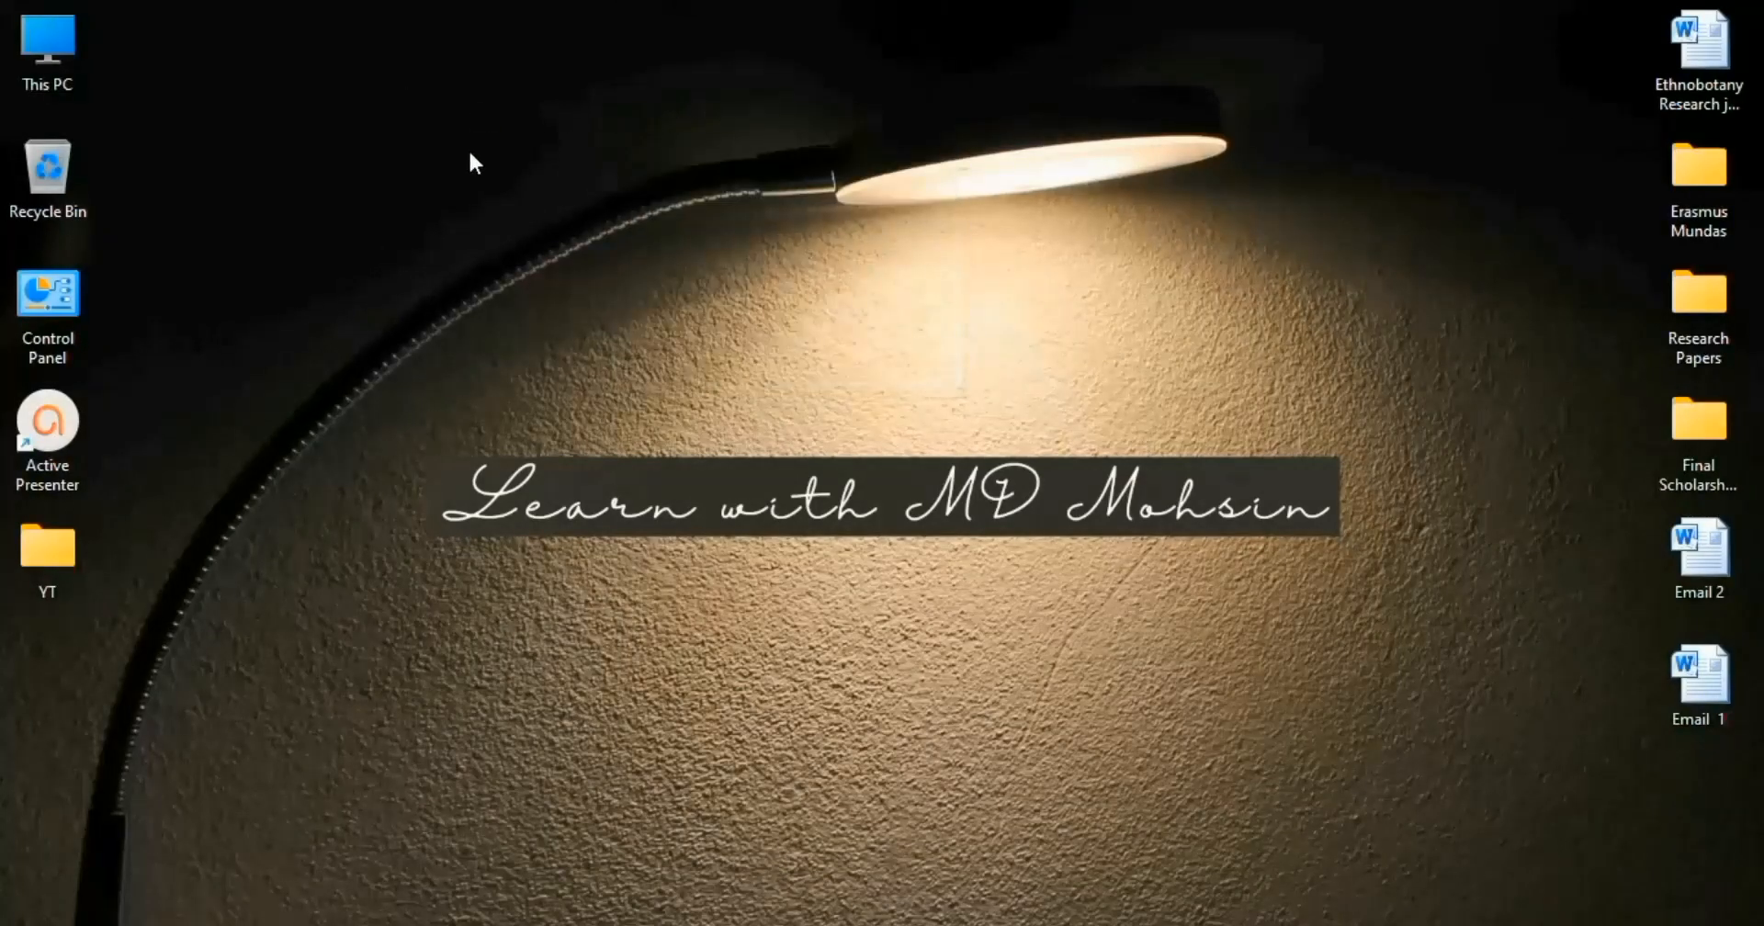
mouse_move(577, 189)
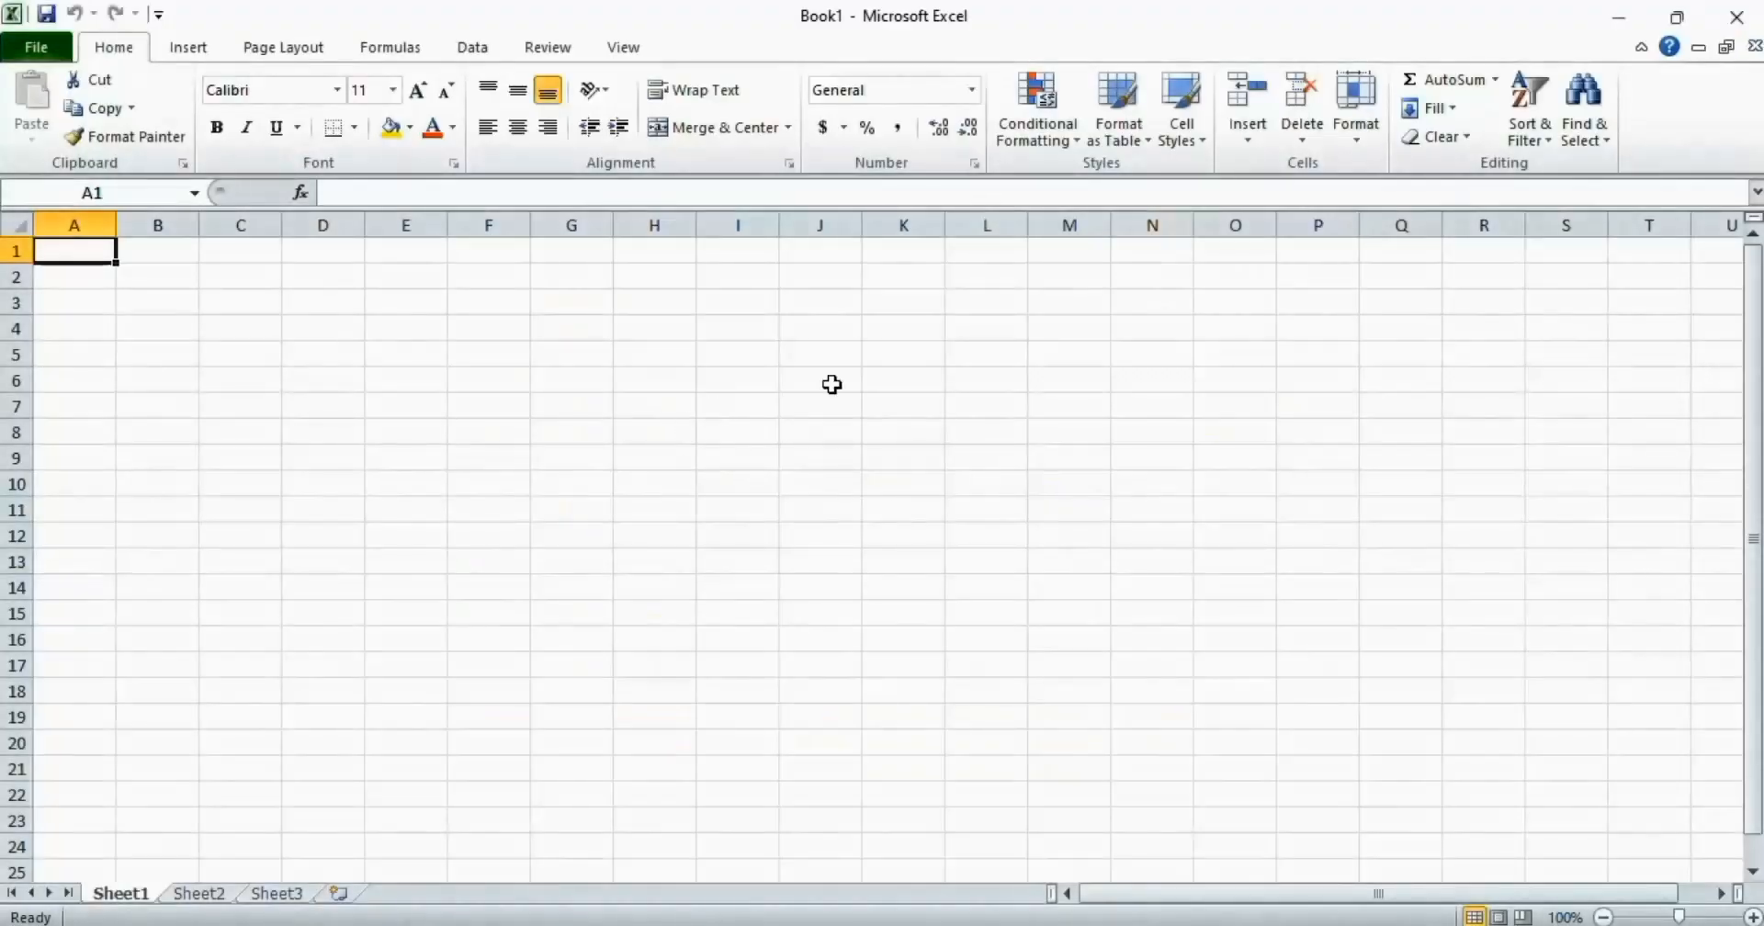
mouse_move(853, 482)
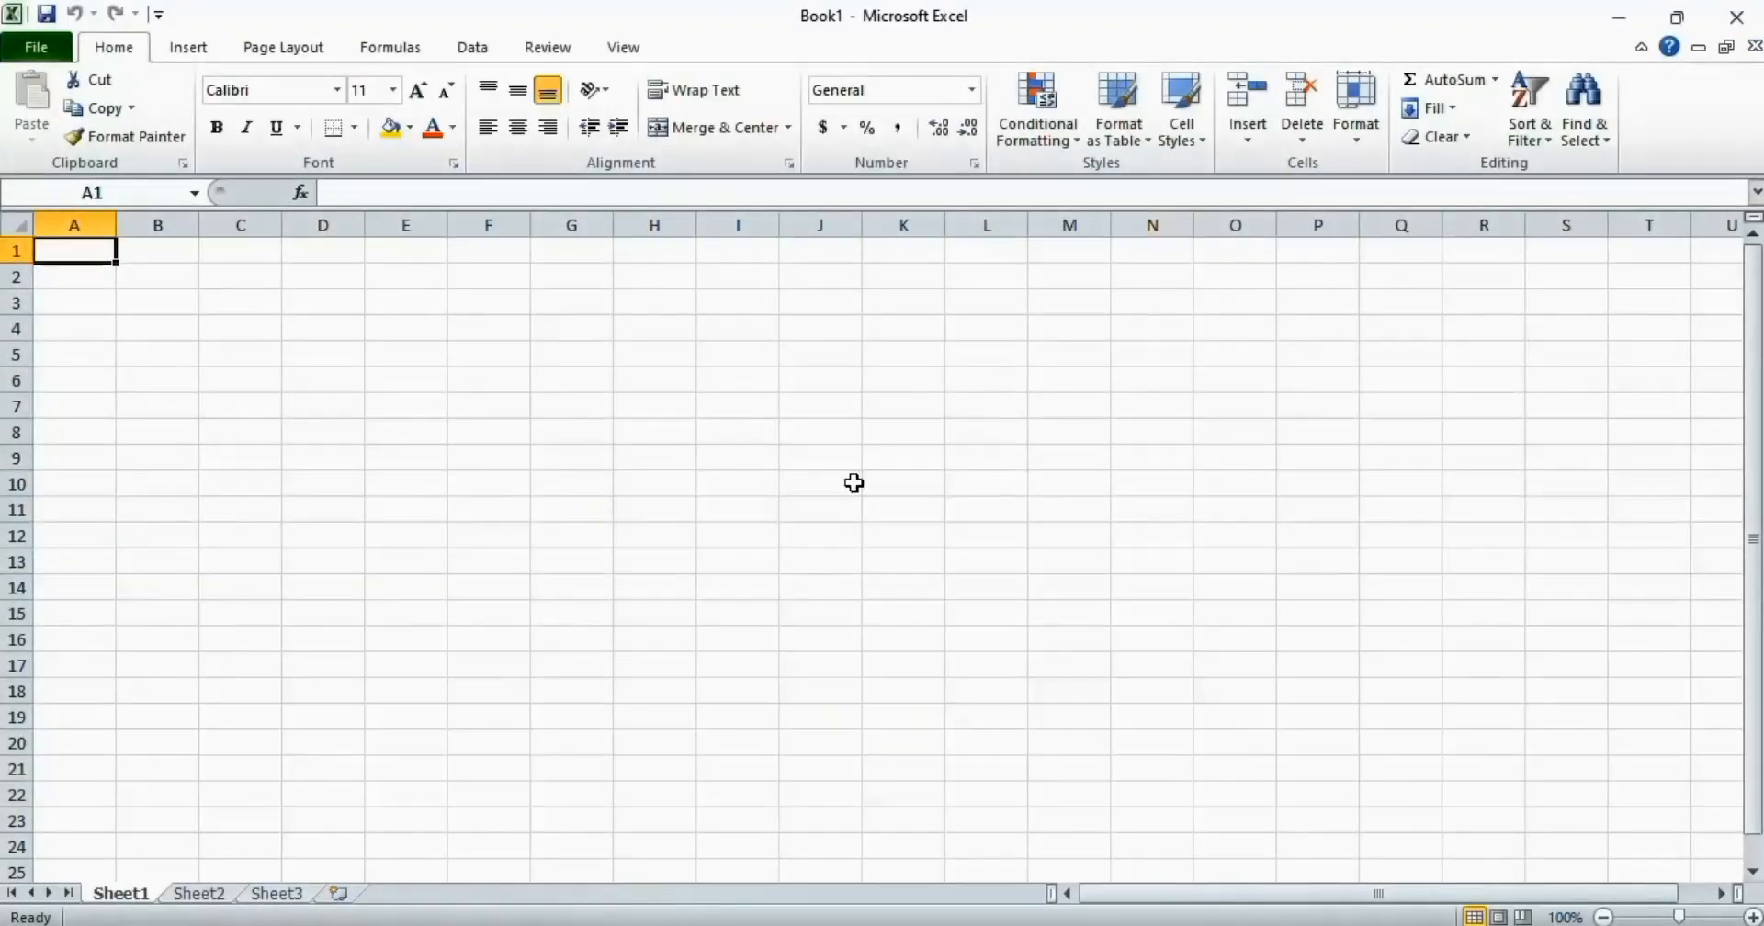